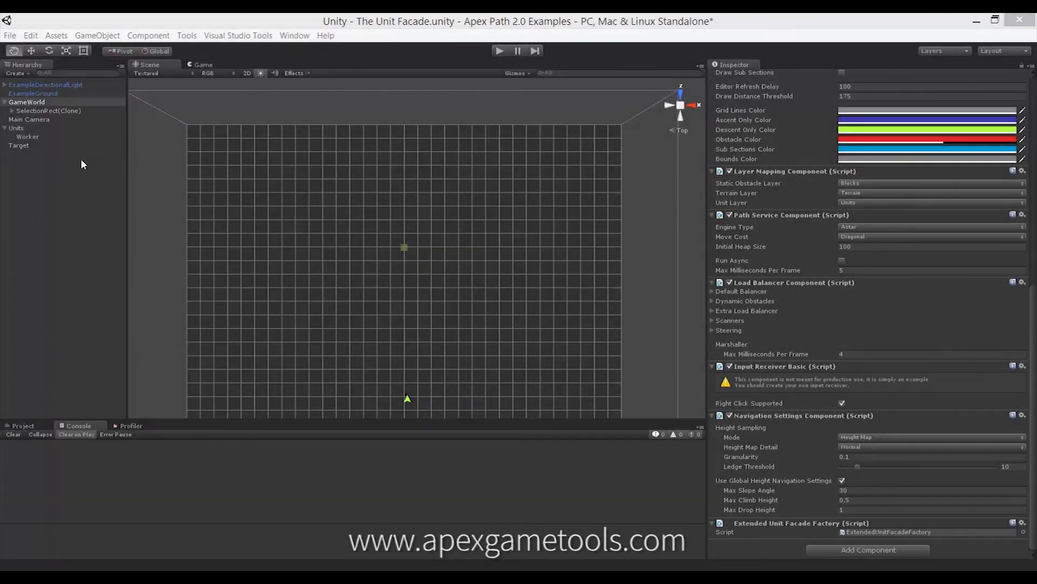
- Inspect the Target cube's components, then the Worker unit's components in the Inspector
left_click(18, 145)
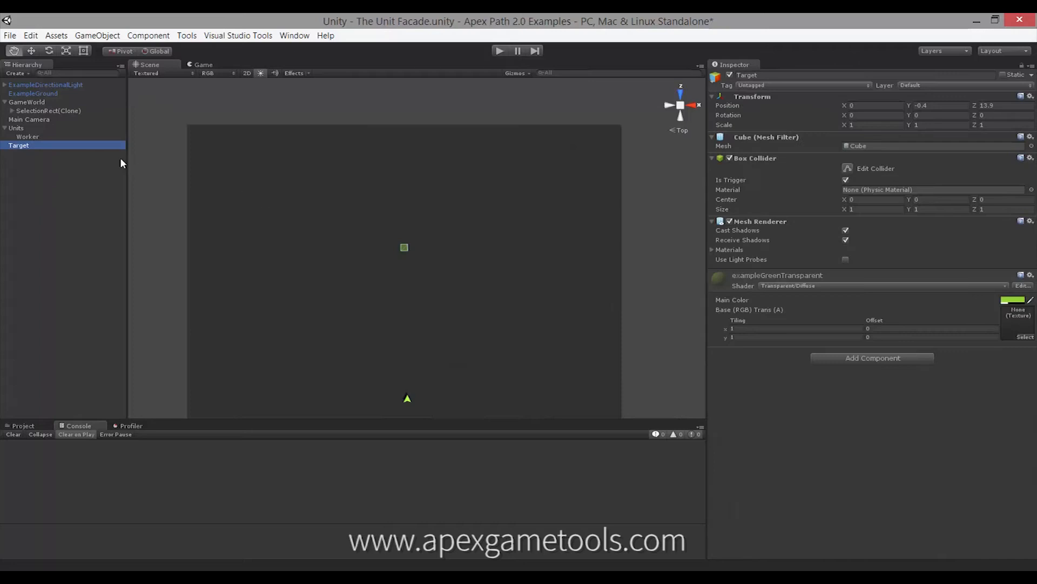
left_click(27, 136)
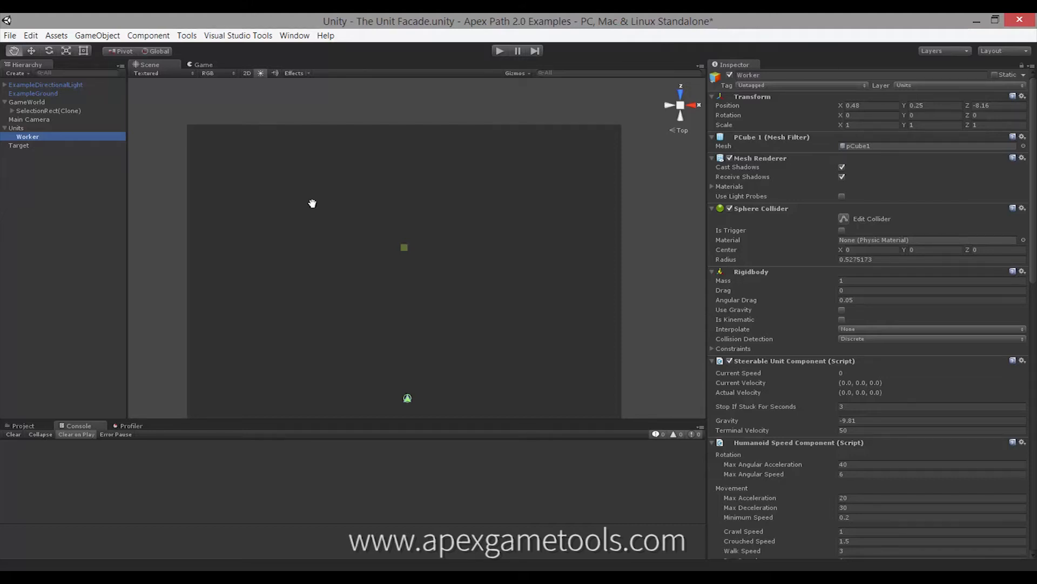
mouse_move(389, 406)
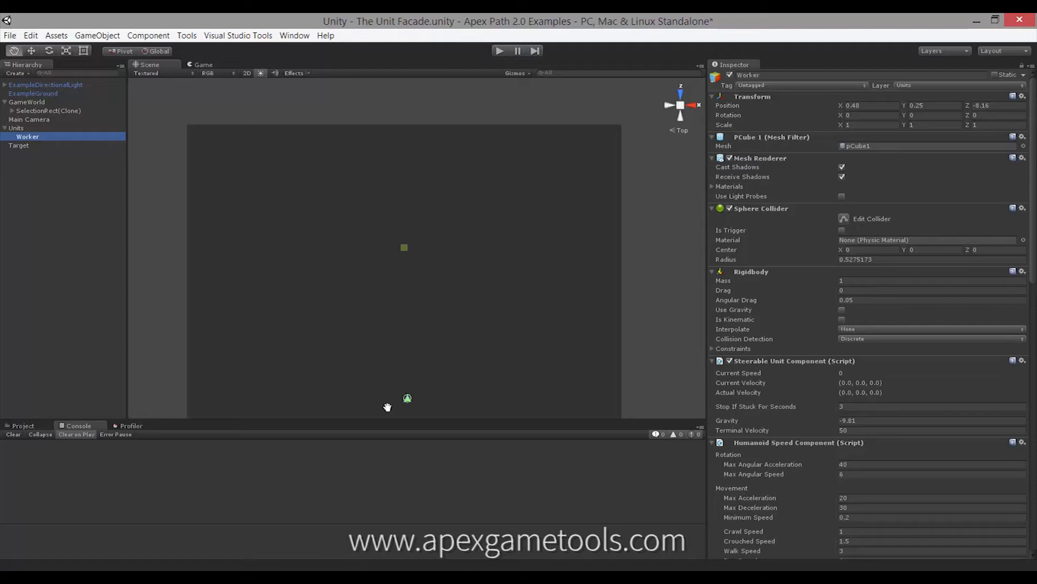
mouse_move(471, 98)
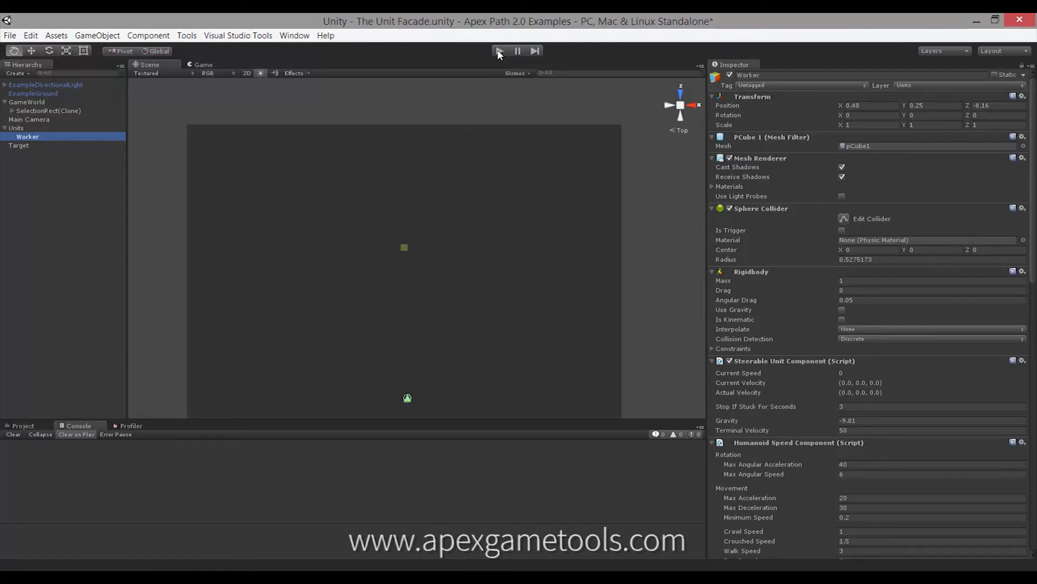
- Start playing the Unit Facade demo scene
left_click(498, 50)
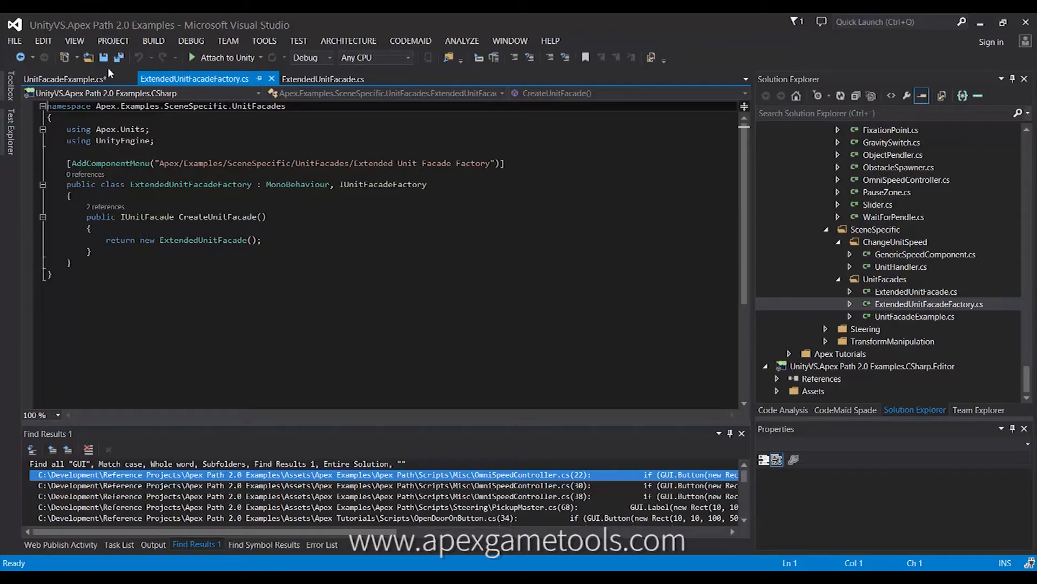
- Show the UnitFacadeExample.cs script to review its Start and Update methods
left_click(63, 79)
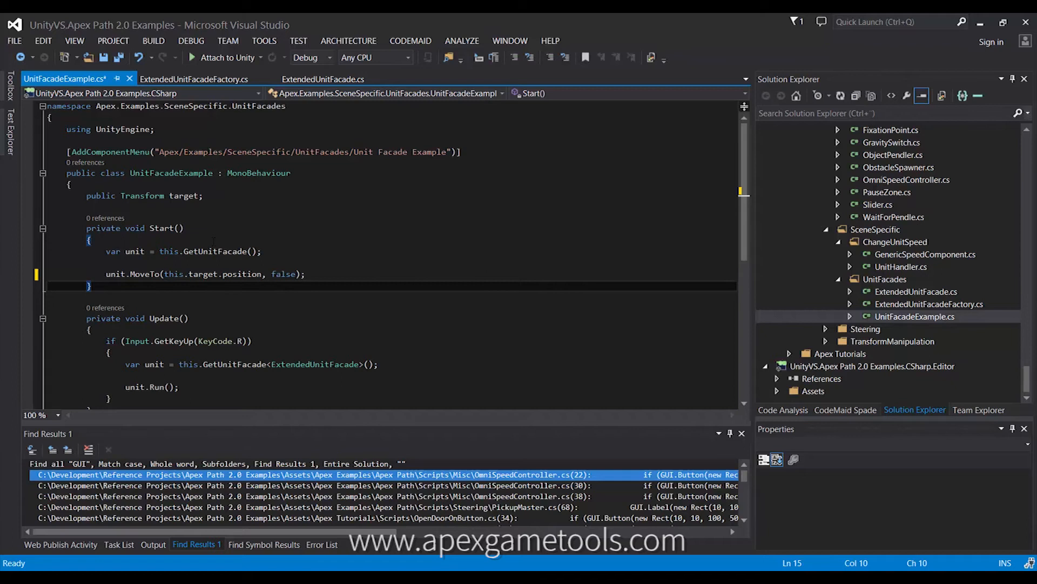
mouse_move(137, 273)
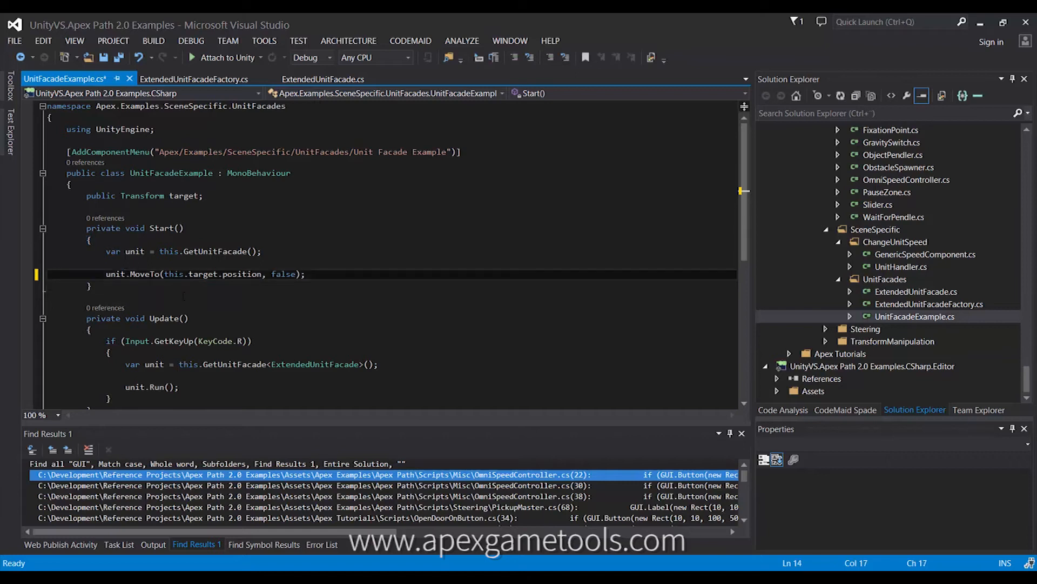
type(".")
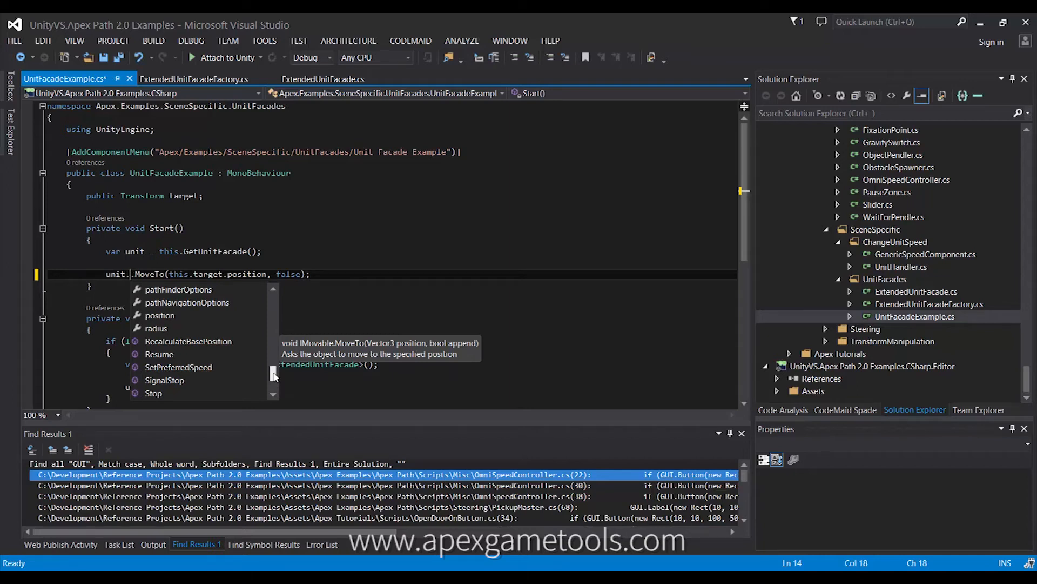
scroll("down", 3)
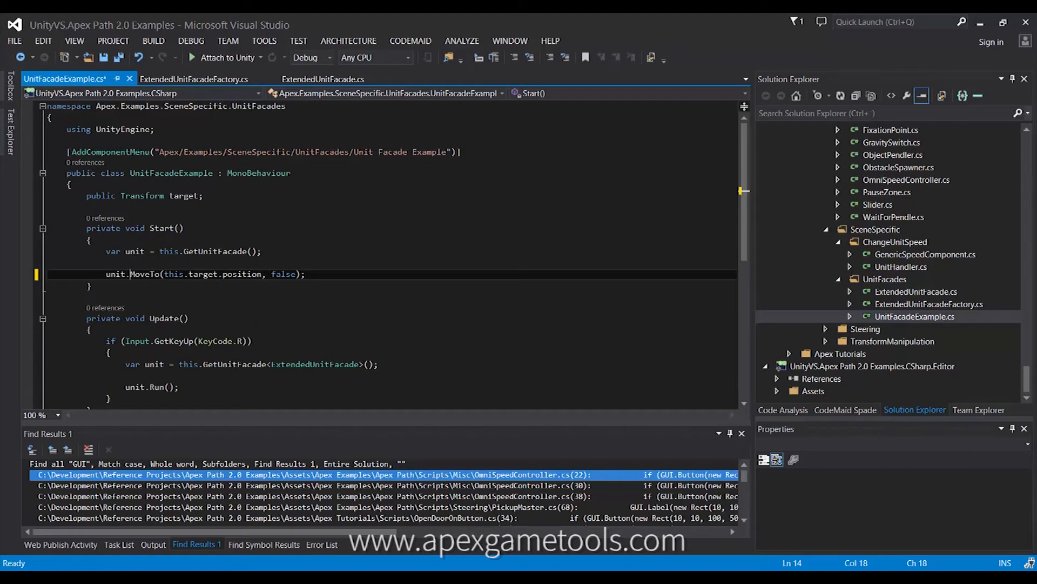
double_click(144, 274)
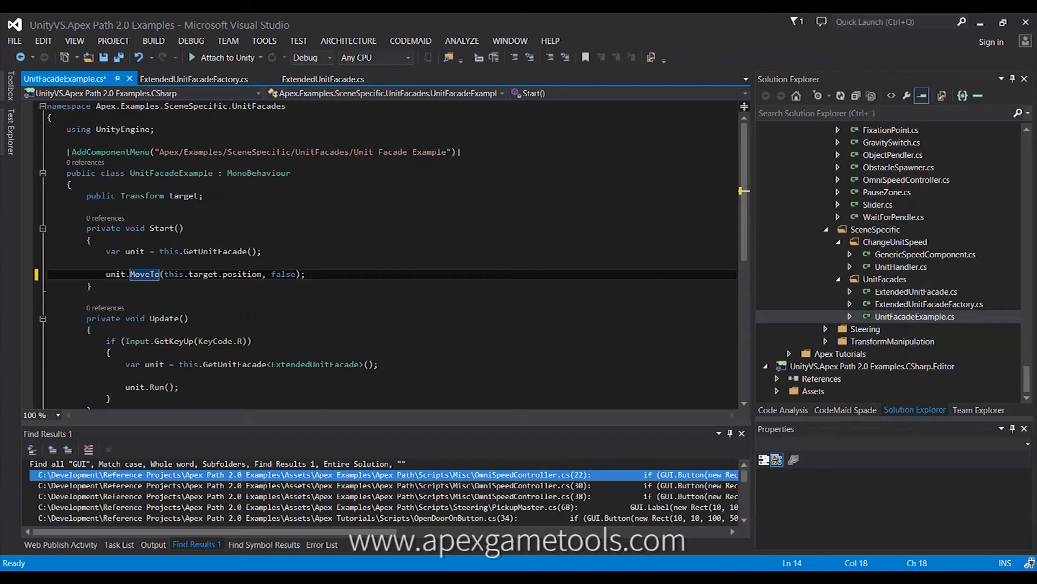
scroll("down", 3)
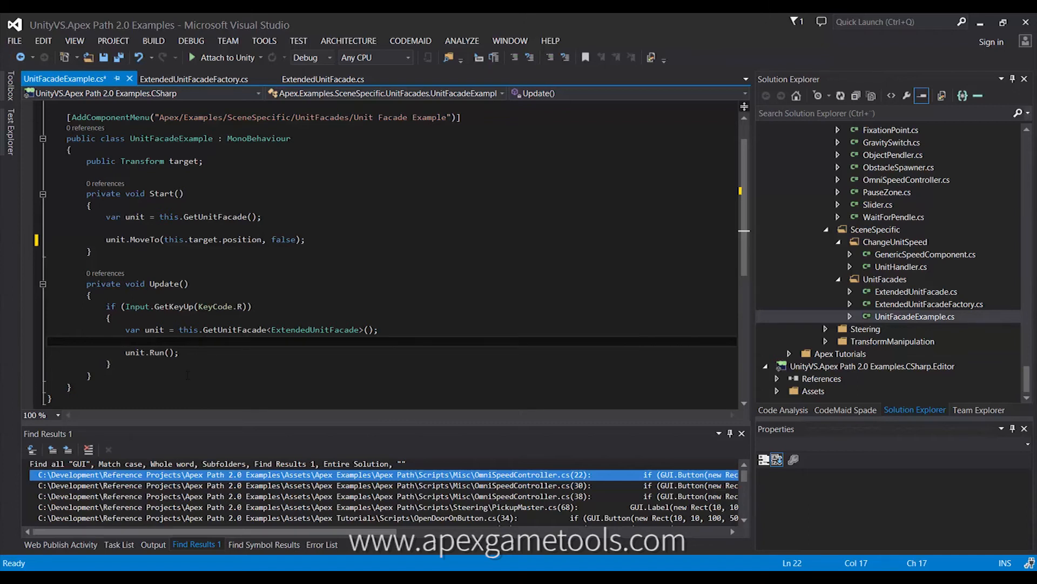
mouse_move(165, 352)
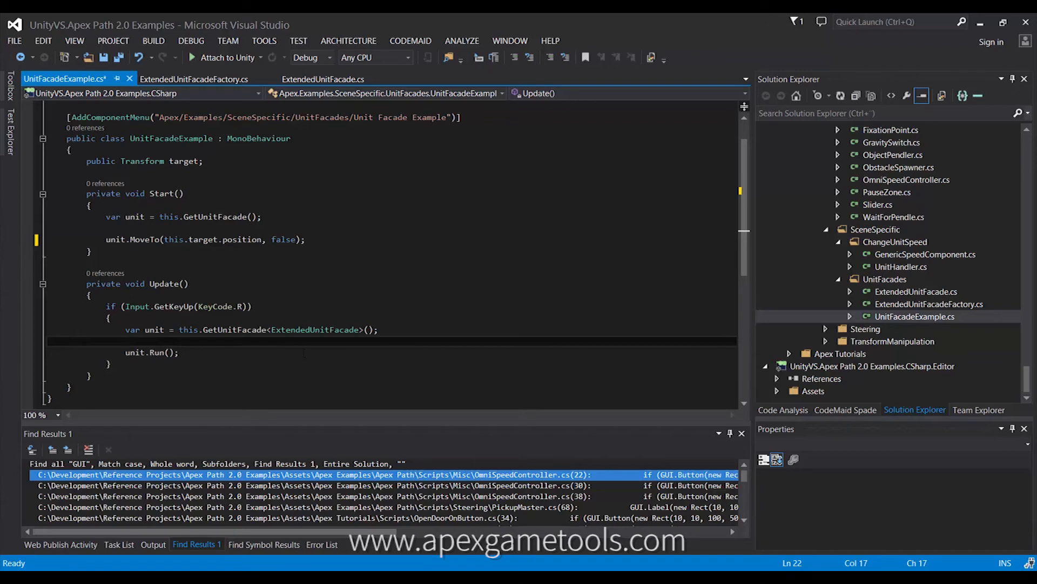
left_click(324, 78)
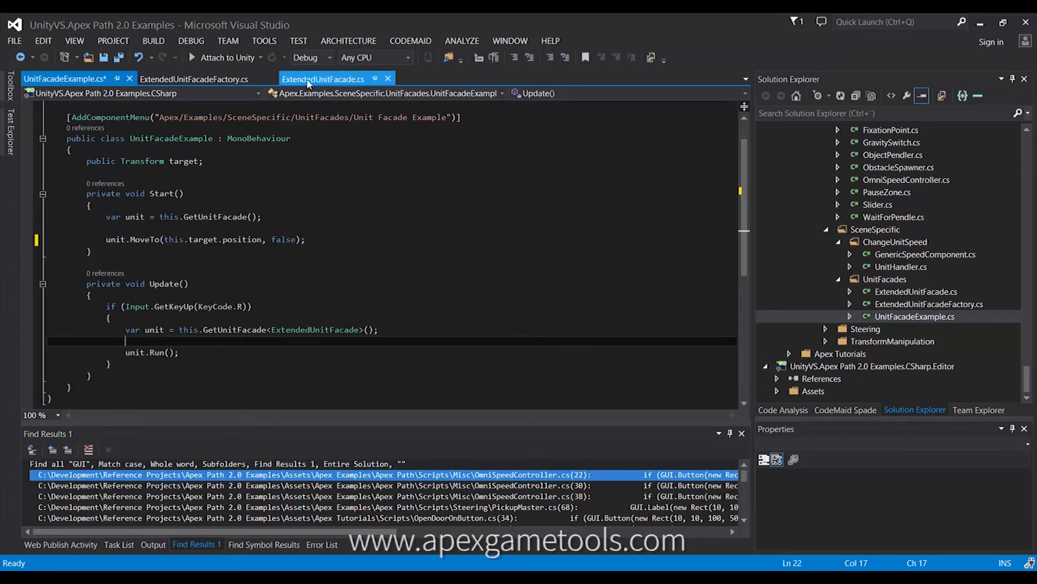
- Read ExtendedUnitFacade's Initialize and Run, then return to UnitFacadeExample
left_click(323, 79)
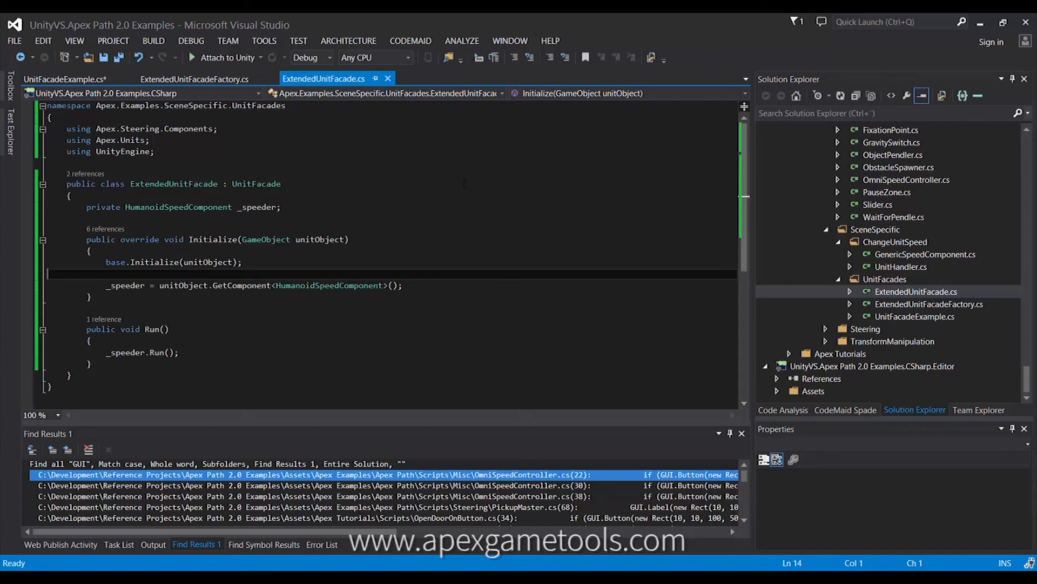
mouse_move(463, 184)
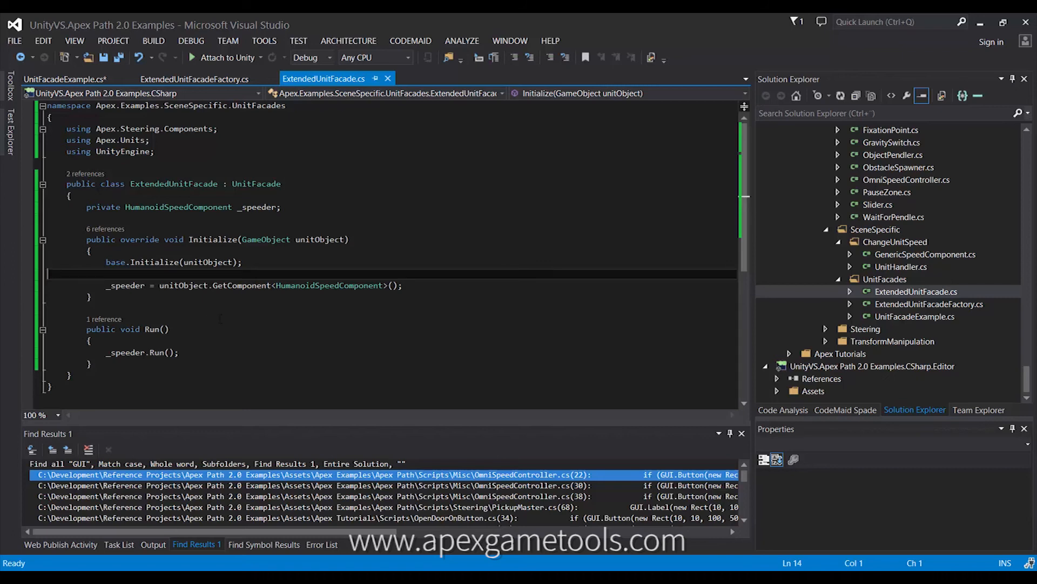
left_click(62, 79)
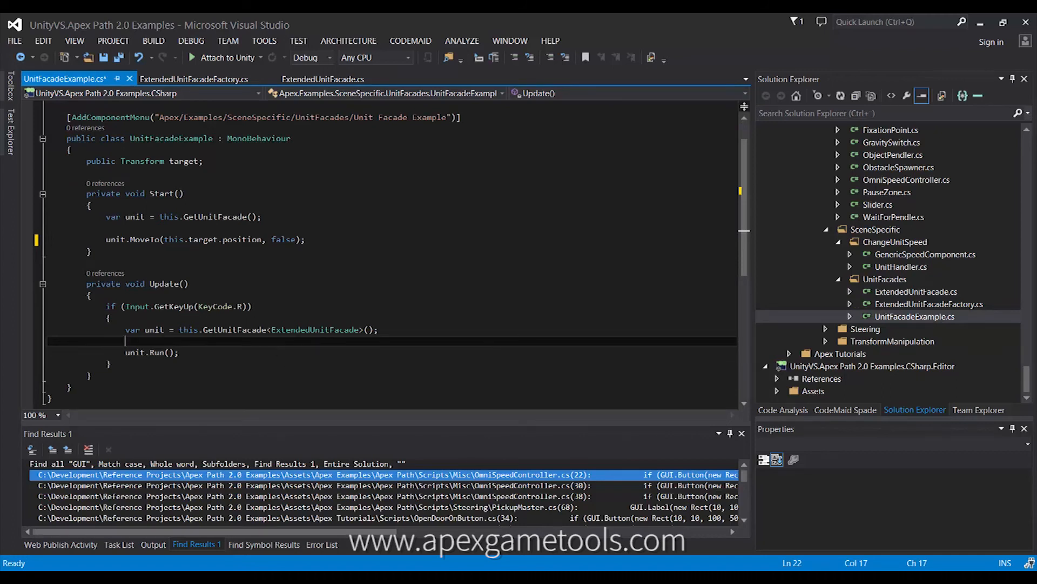
mouse_move(158, 352)
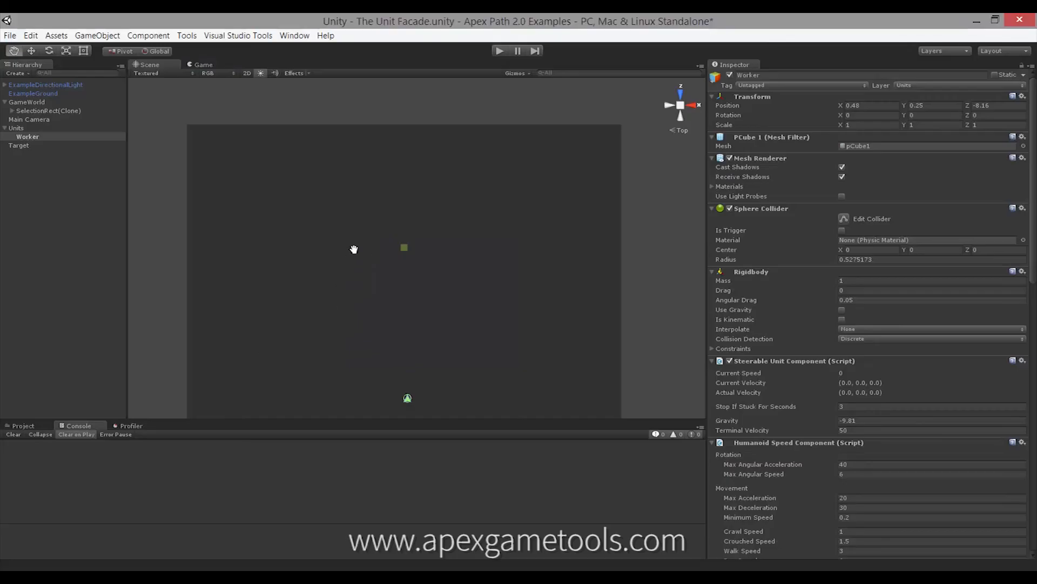
mouse_move(435, 289)
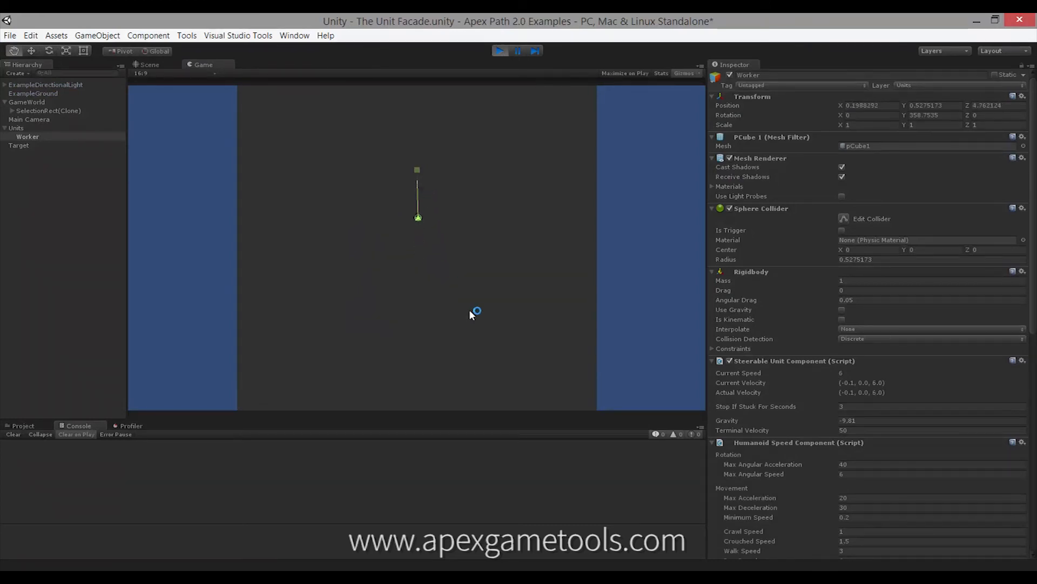
- Focus the Game view so the running Worker unit responds to input
left_click(148, 64)
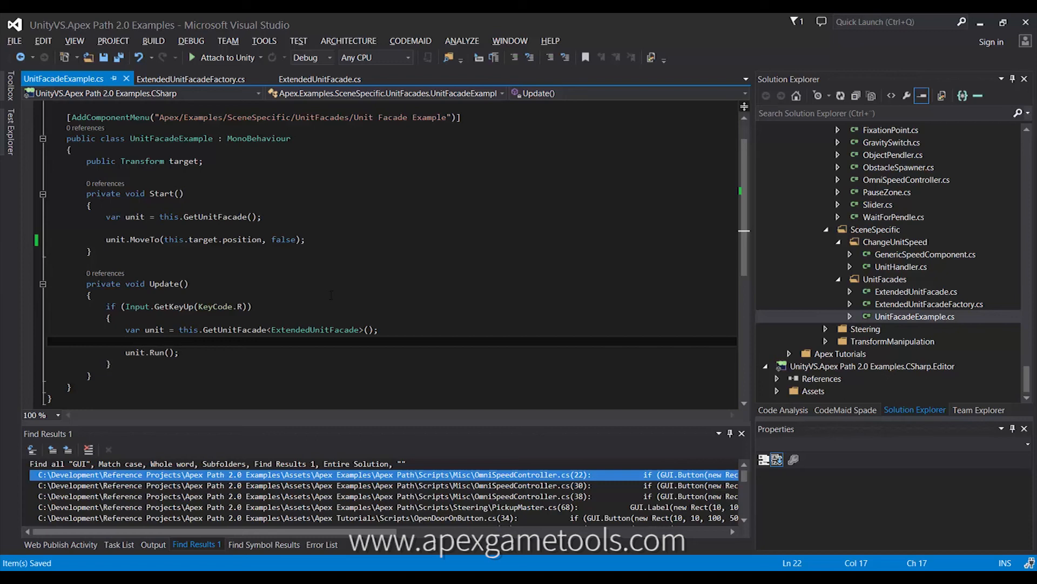
- Return to Unity and select GameWorld in the Hierarchy
left_click(126, 341)
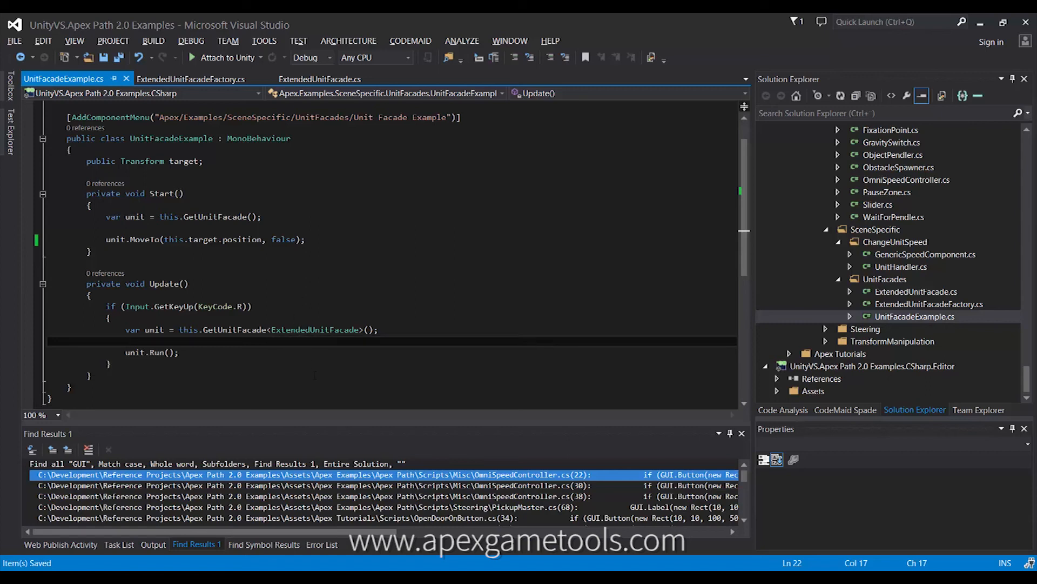
mouse_move(315, 330)
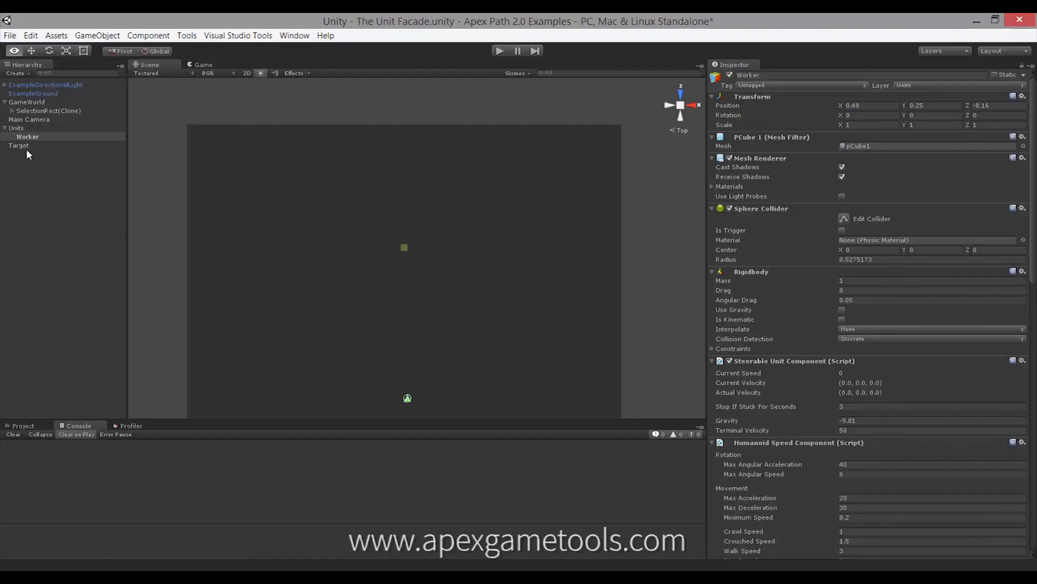
left_click(27, 102)
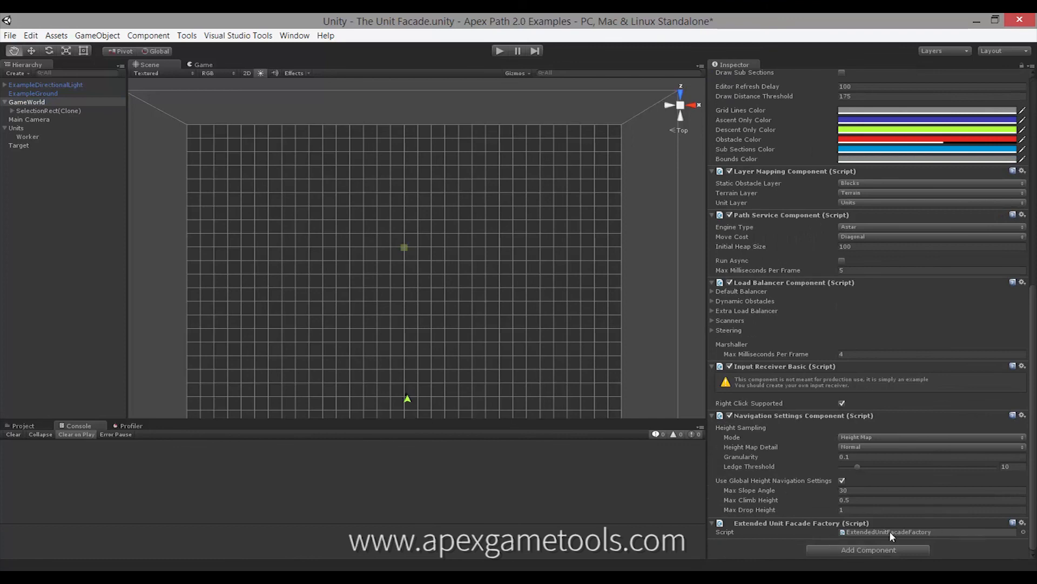
mouse_move(441, 358)
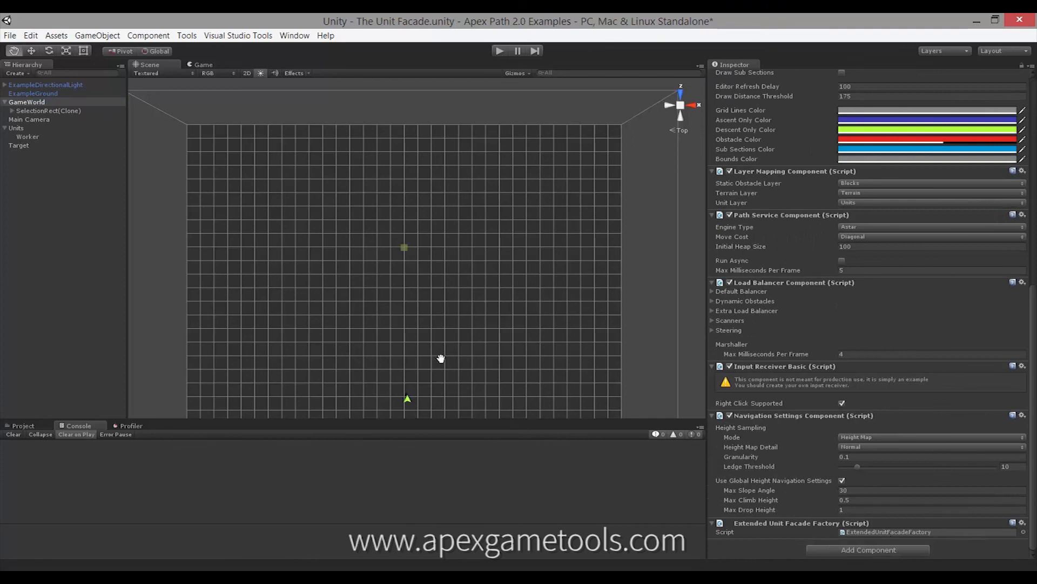